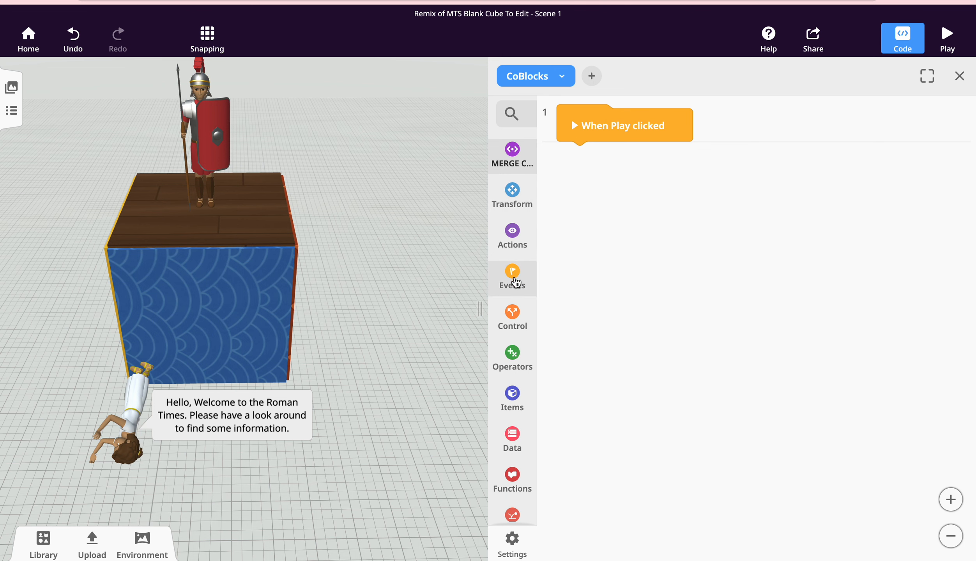
Add the 'when Chatty Roman is clicked' event below the Play trigger, then show Actions
click(512, 279)
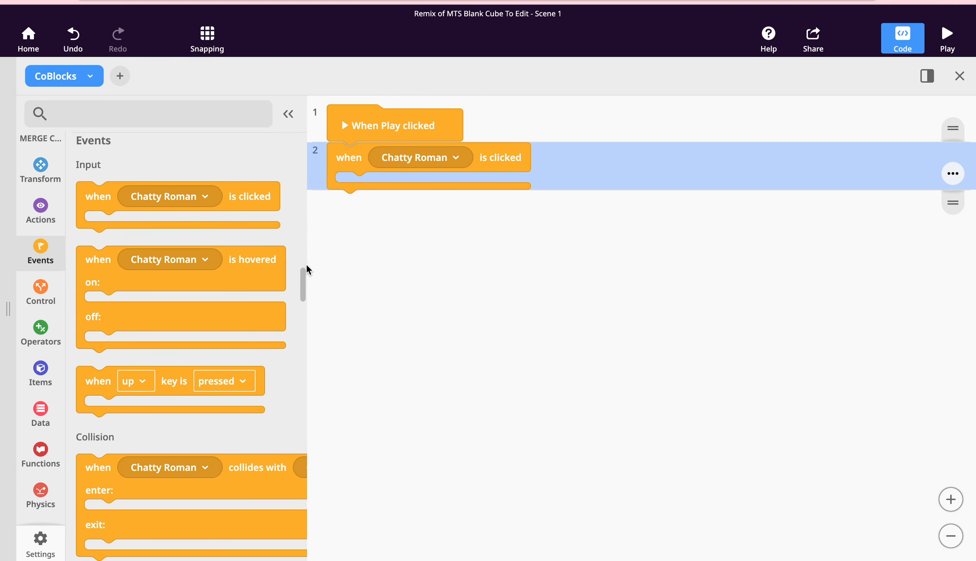
mouse_move(404, 164)
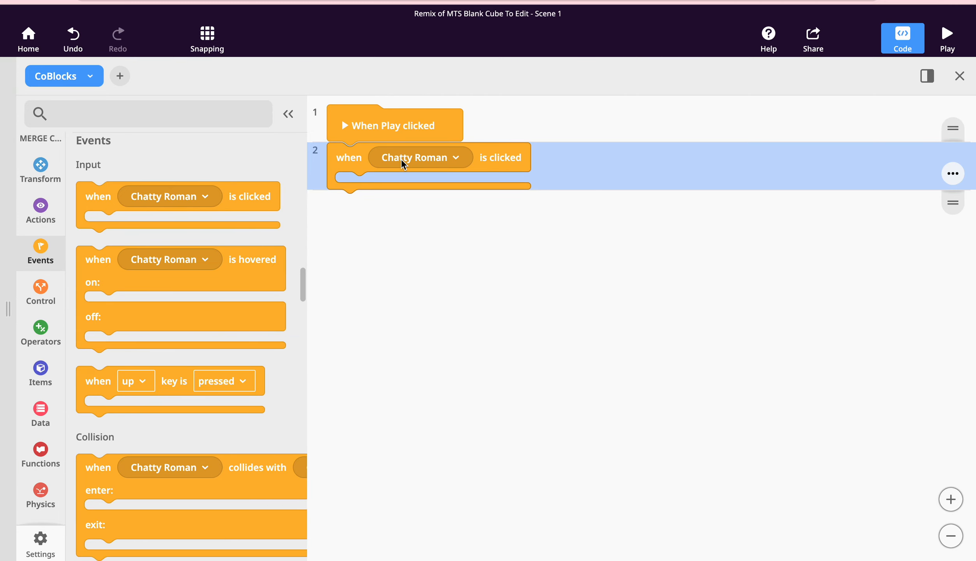
click(40, 211)
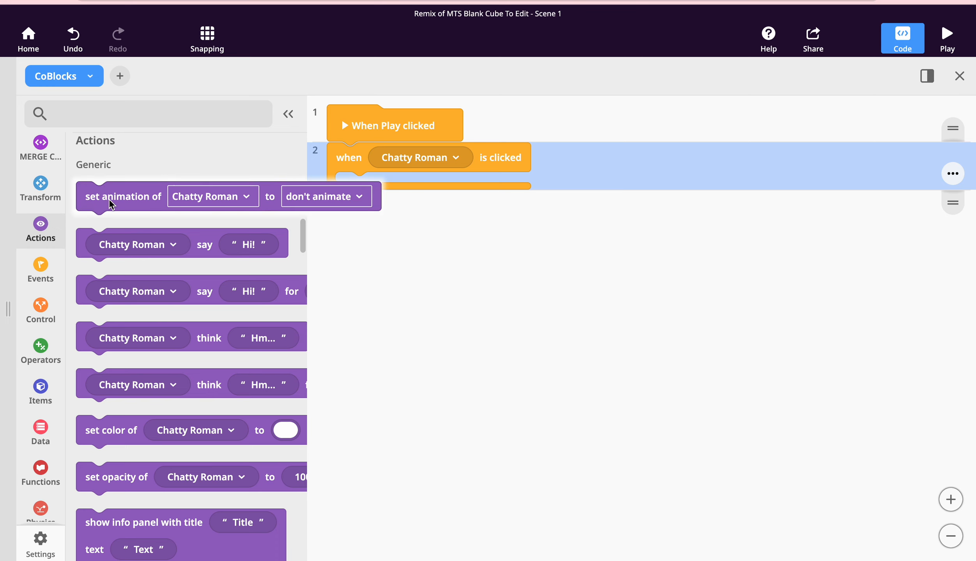
Put a 'set animation of Chatty Roman' block in the click event, set to Fight attack
drag(123, 196, 396, 191)
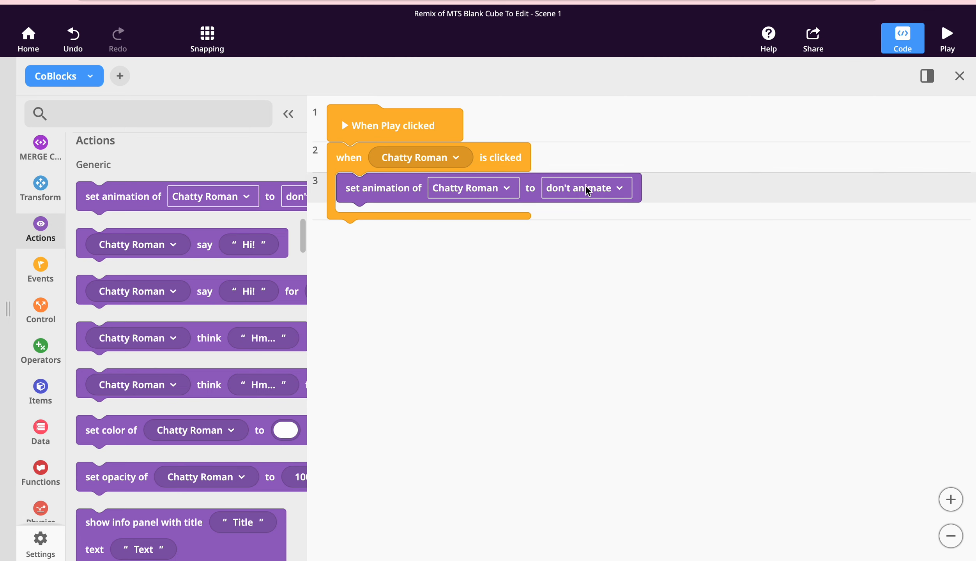
click(583, 188)
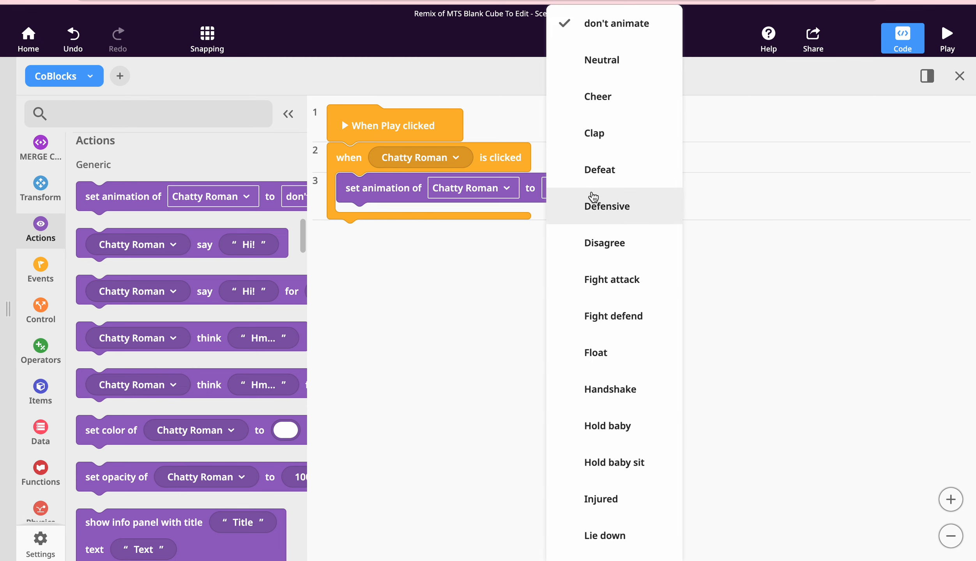
click(607, 206)
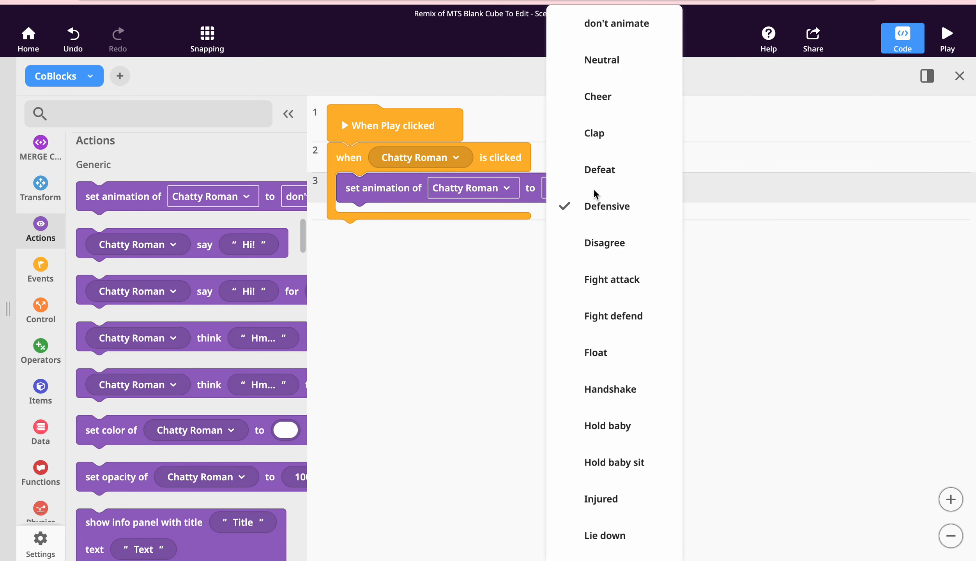
mouse_move(612, 279)
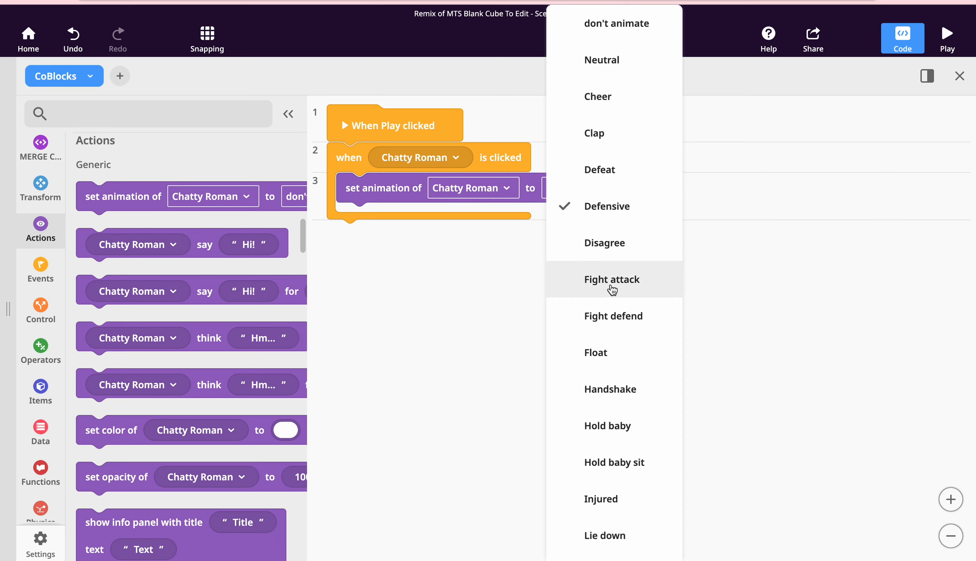
click(611, 280)
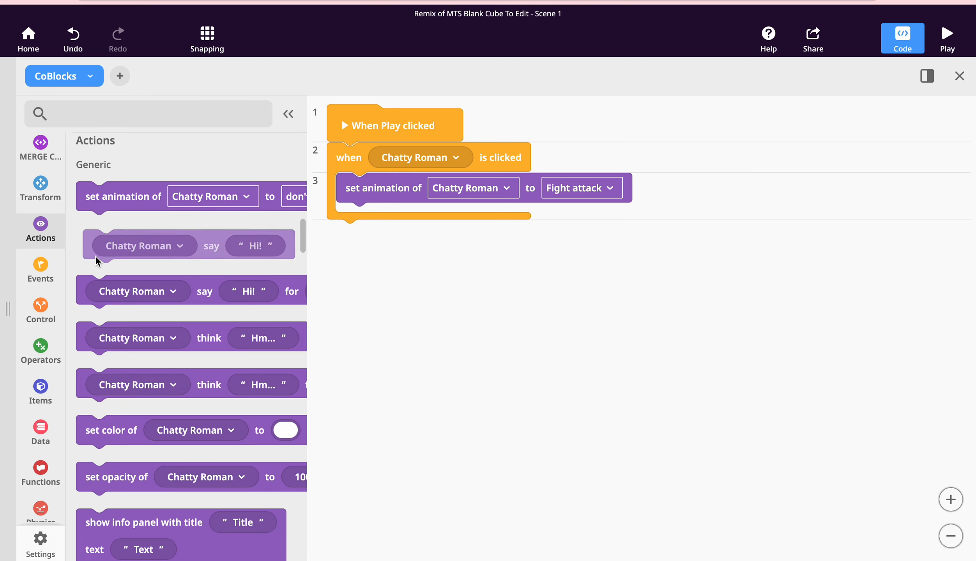
Add a 'Chatty Roman say "Hi!"' block after the animation and select its text
drag(144, 245, 445, 220)
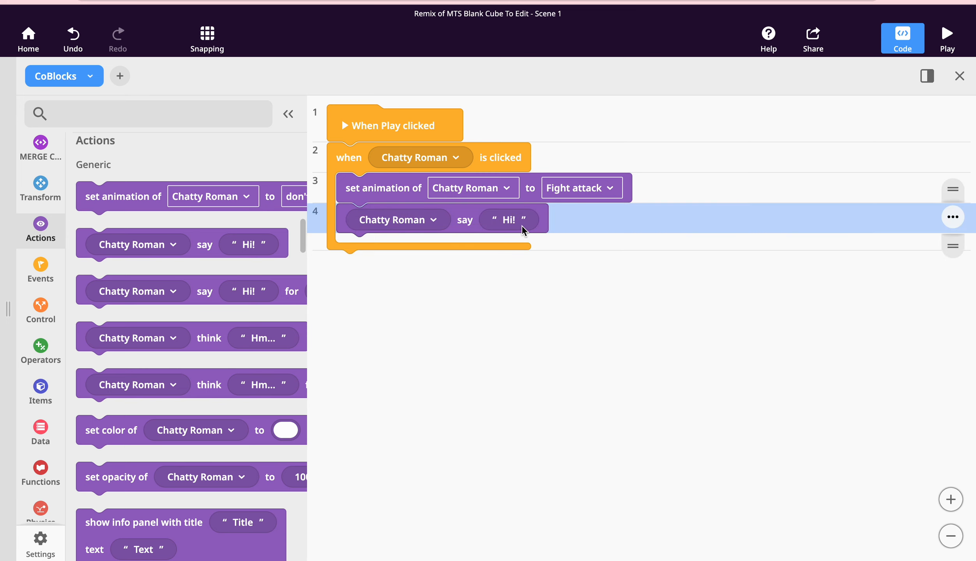
click(509, 219)
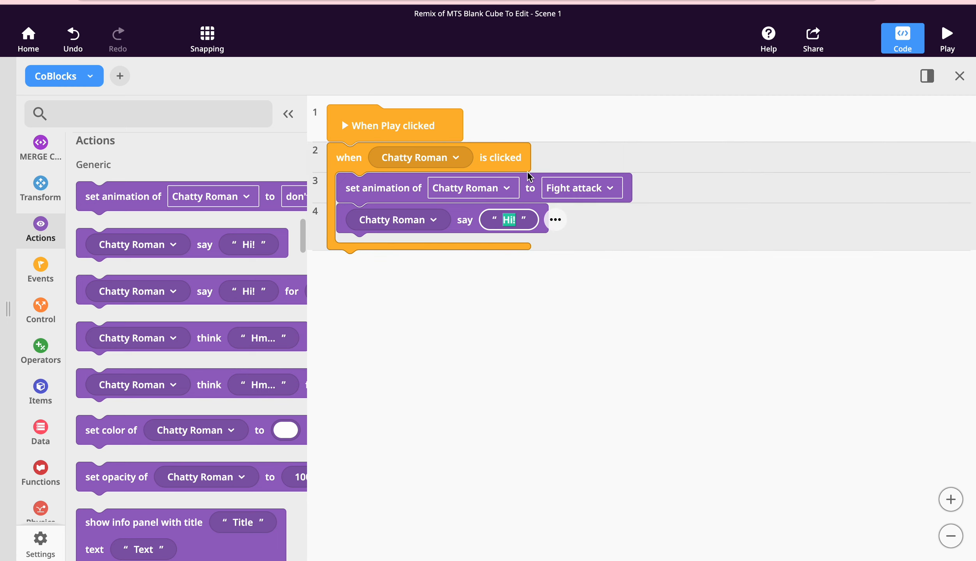
Type the line 'Hay, you there! I am part of the most pwerful army…this earth!'
text(Hay, you there)
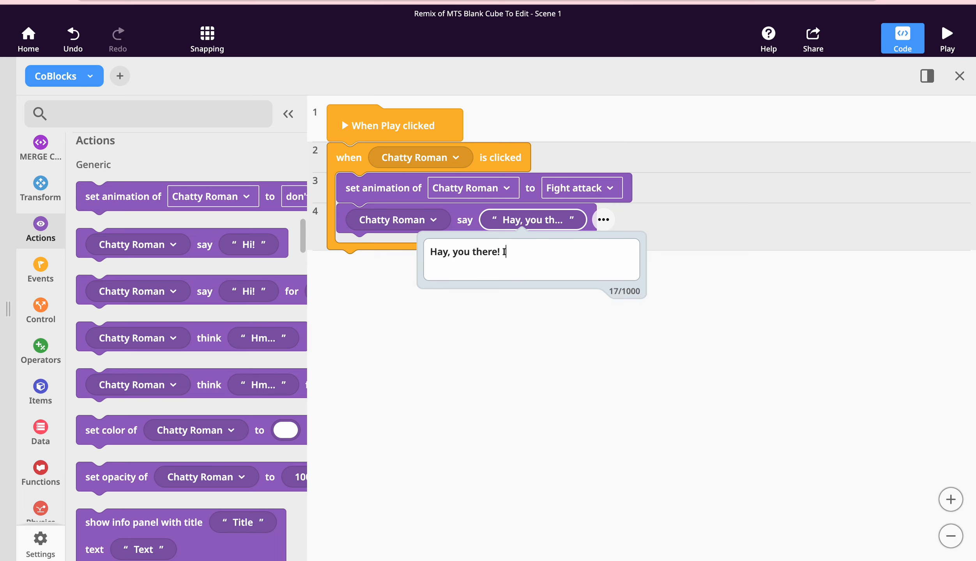
text(am part of the m)
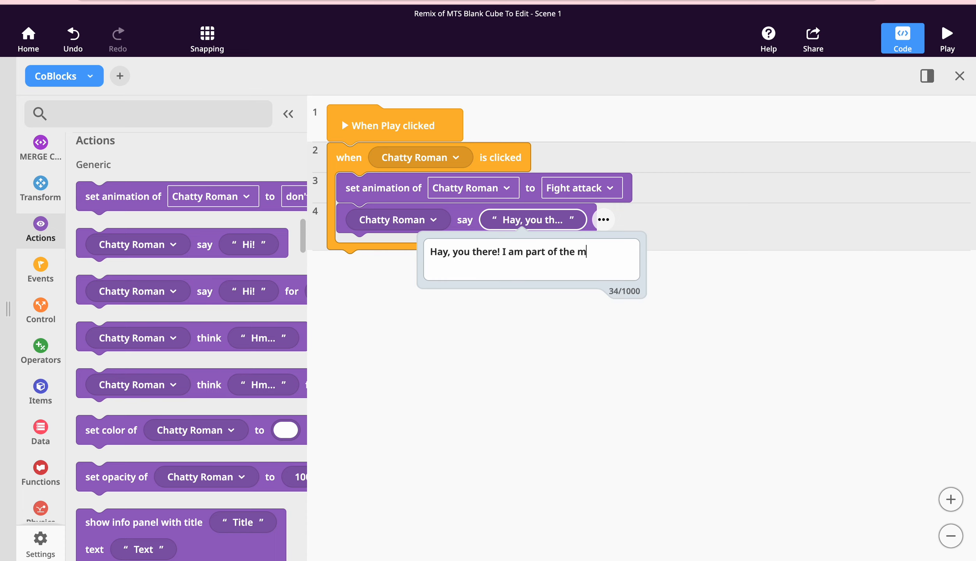
text(ost)
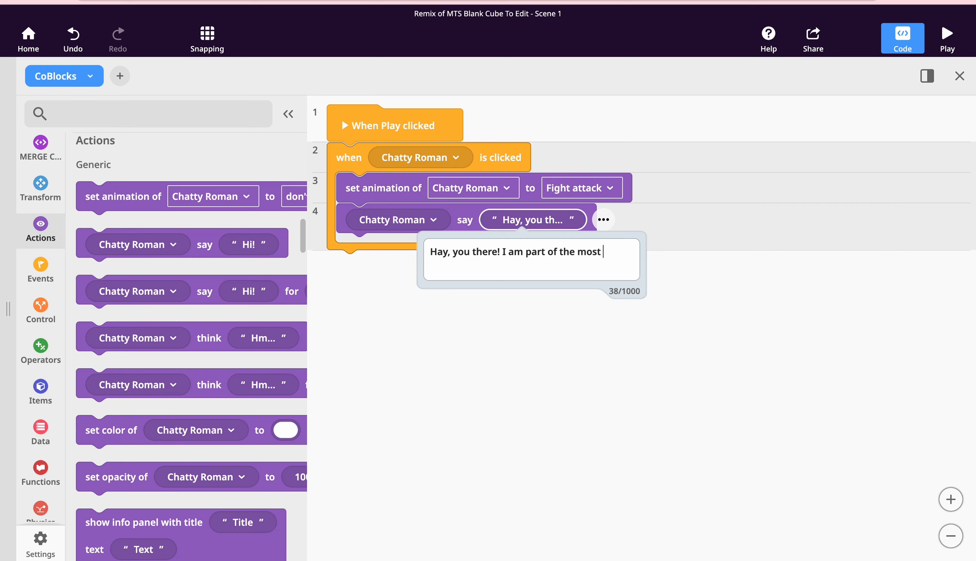
text(pwerful)
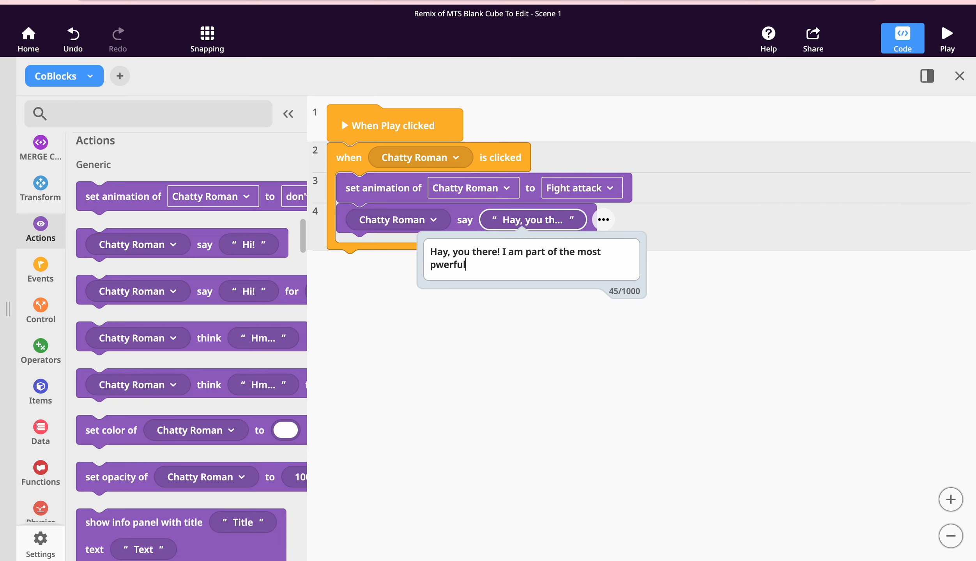
text(army that is on)
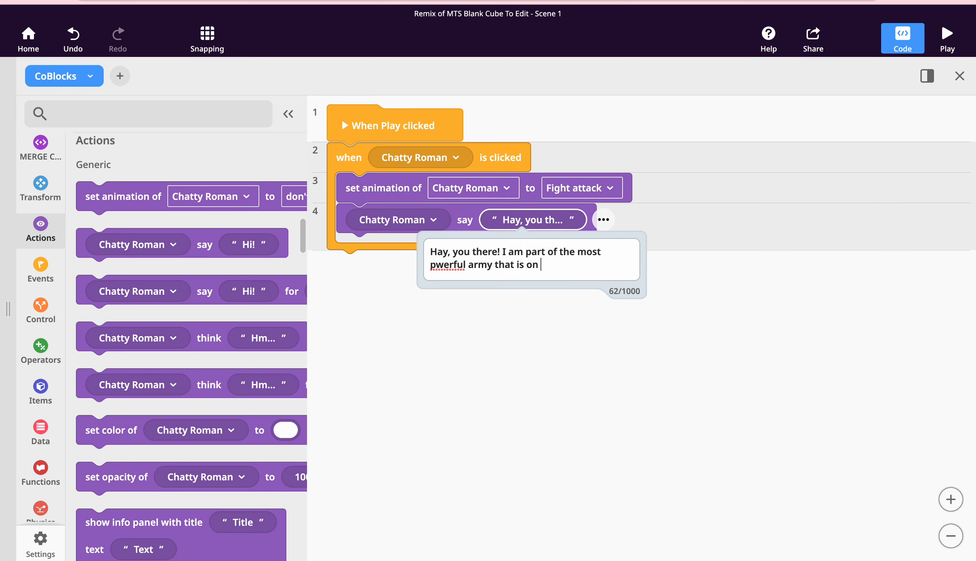
text(this earth)
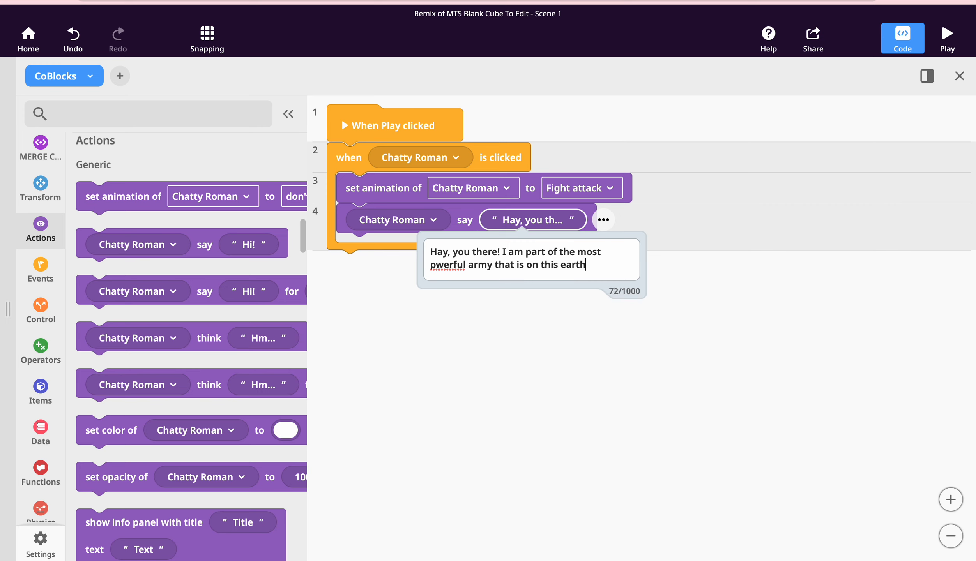
text(!)
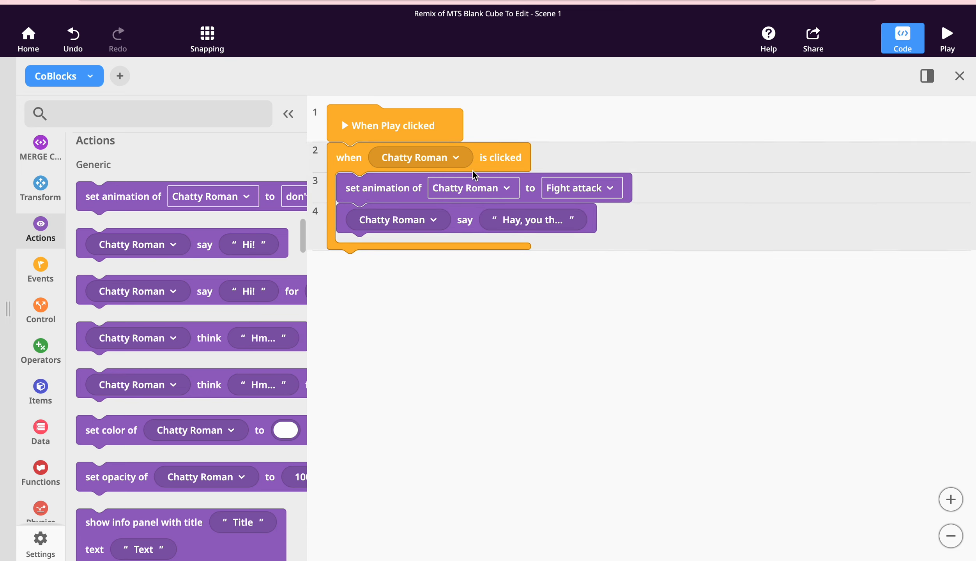
mouse_move(354, 201)
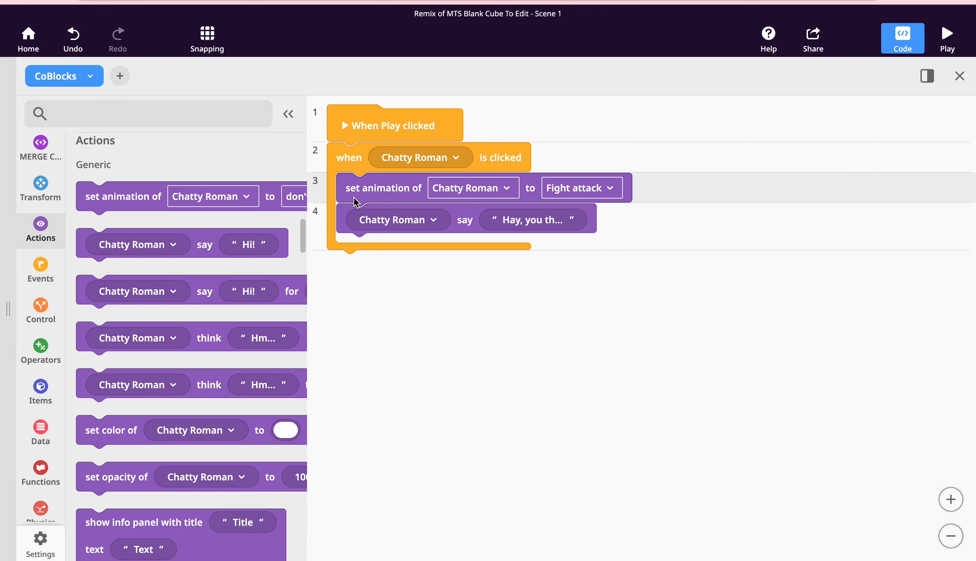
mouse_move(962, 82)
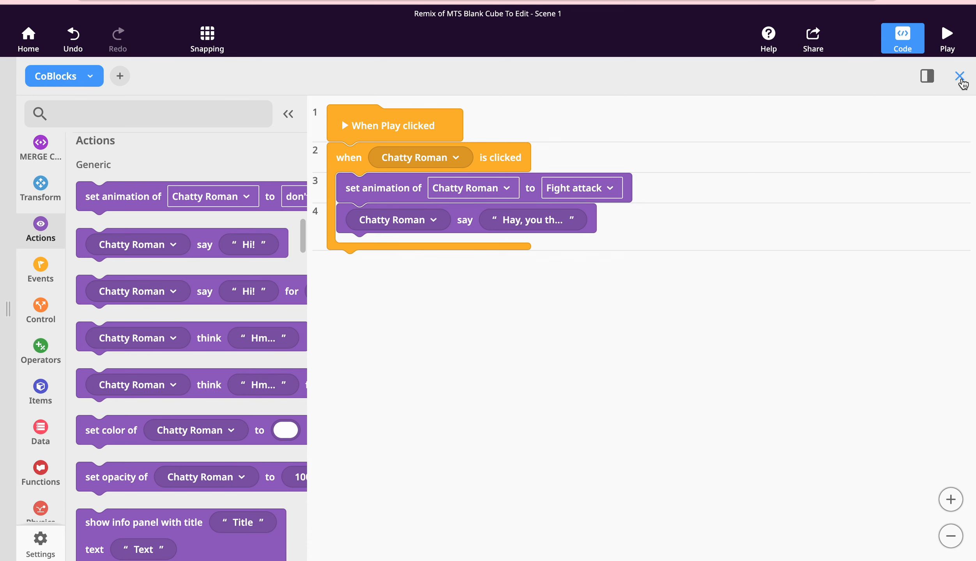
Close the code editor, run Play mode, and click Chatty Roman to test the script
click(947, 35)
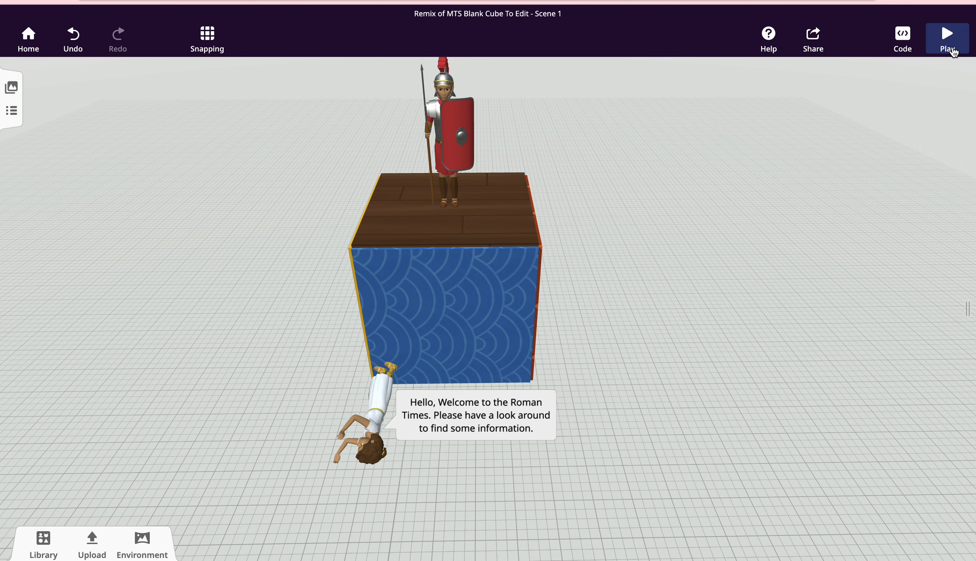
click(947, 33)
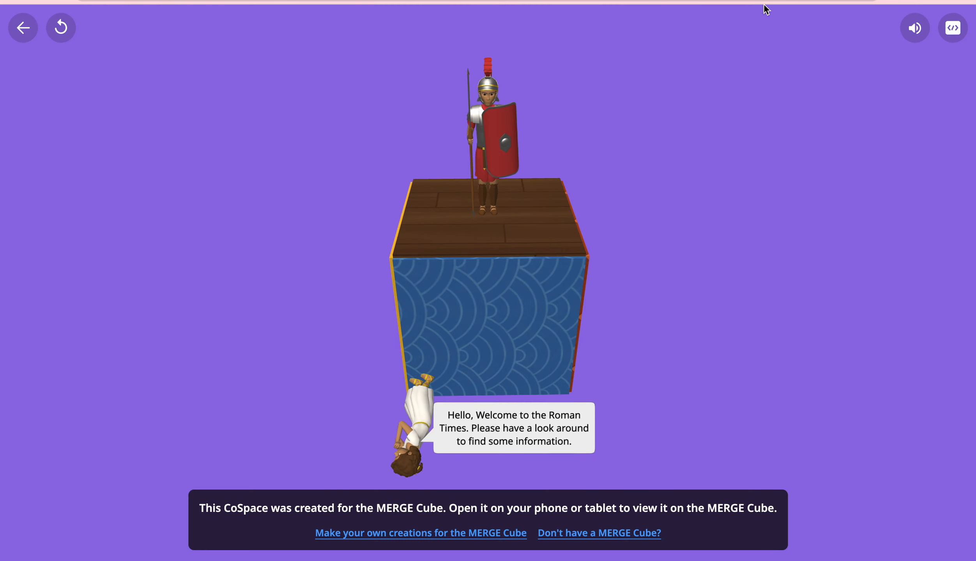
click(489, 94)
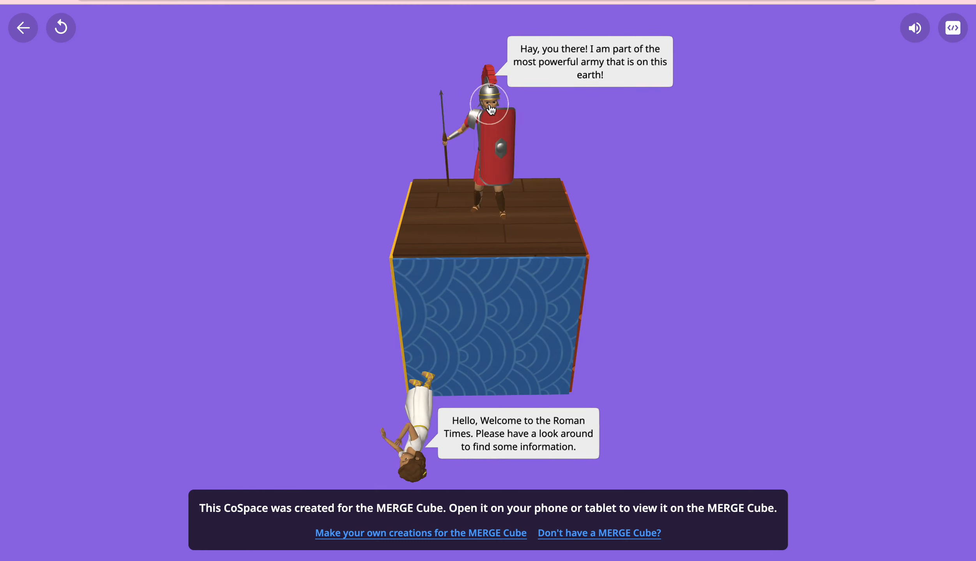